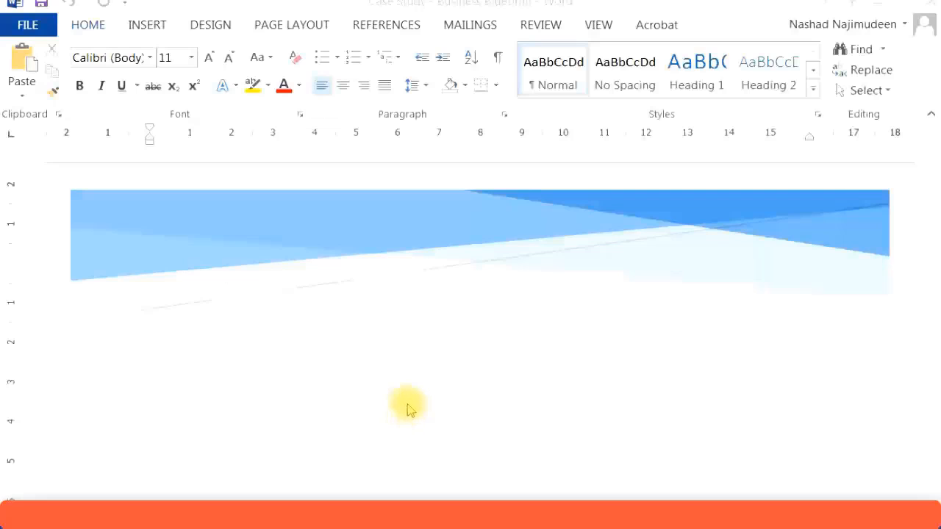
mouse_move(390, 388)
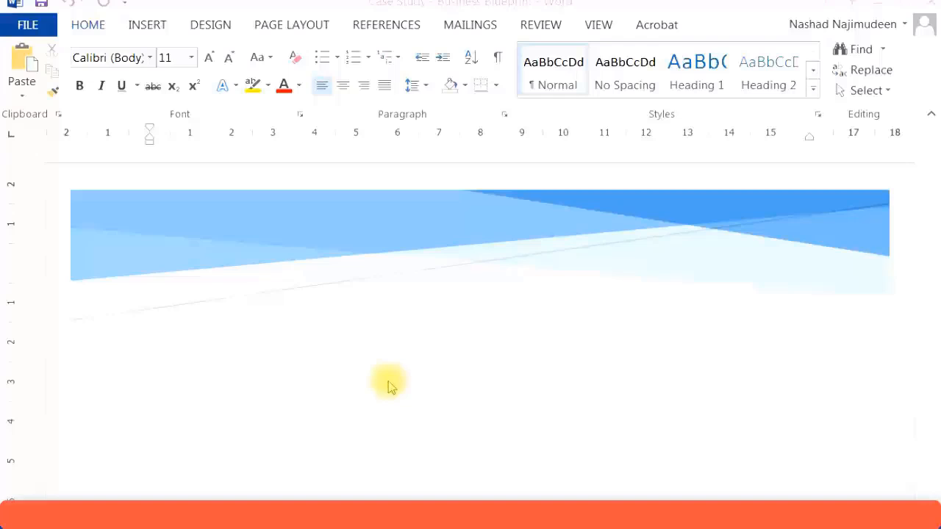
mouse_move(447, 321)
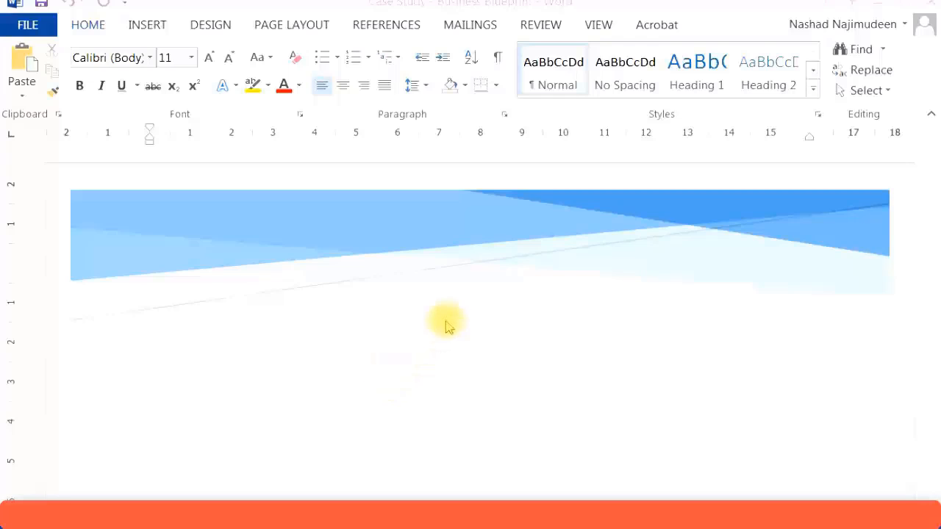
scroll(down, 3)
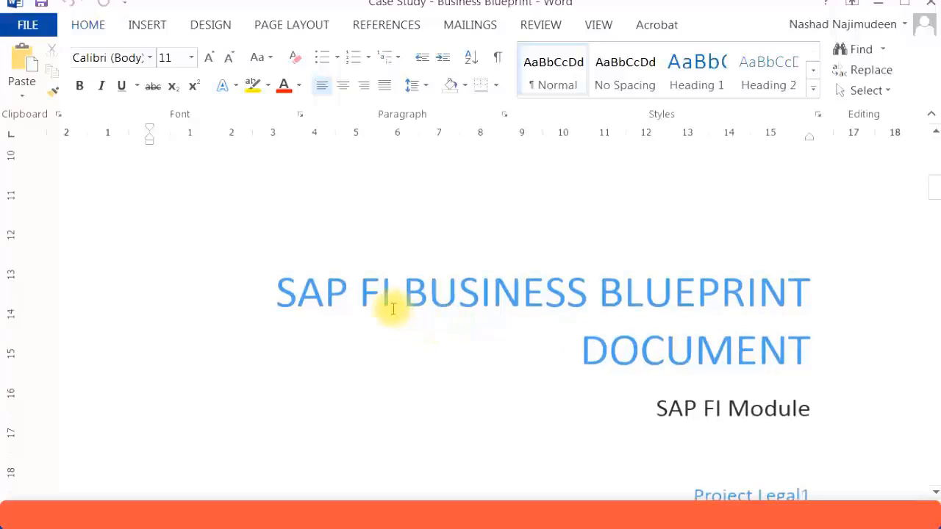
mouse_move(674, 367)
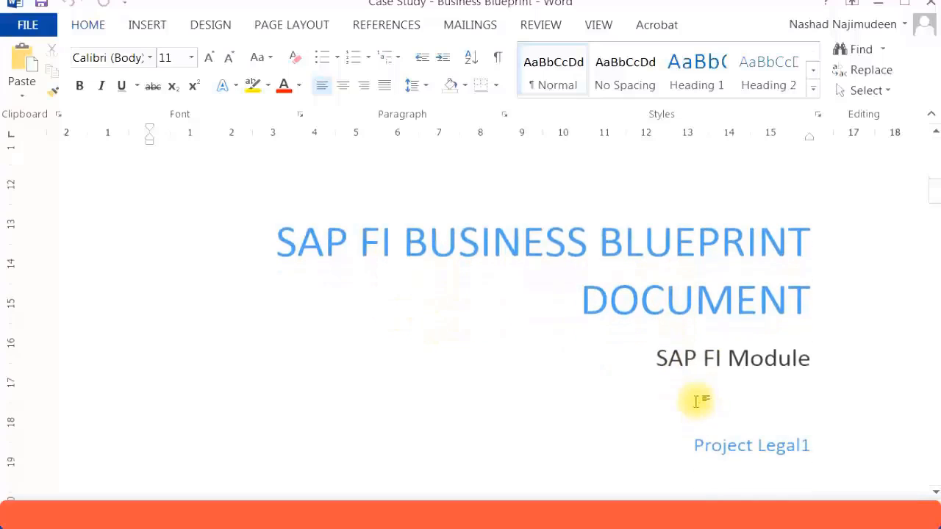
mouse_move(786, 358)
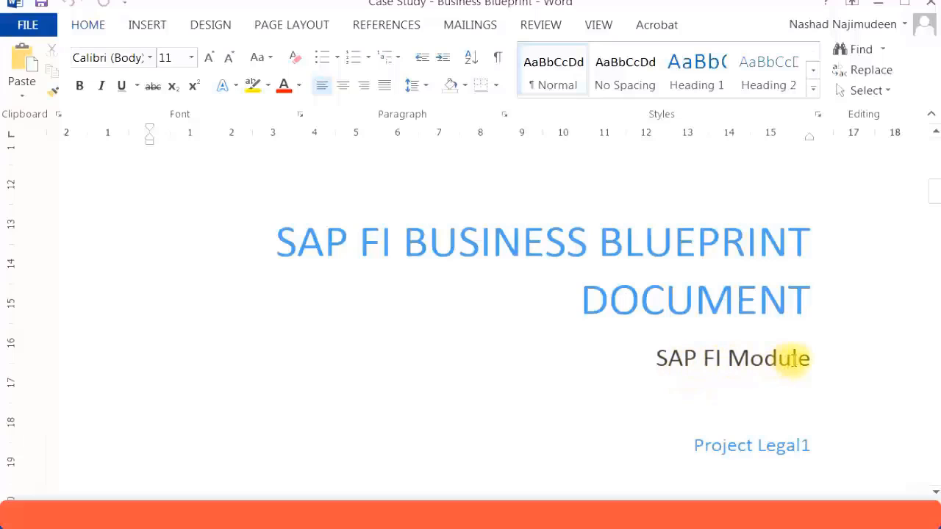
scroll(down, 3)
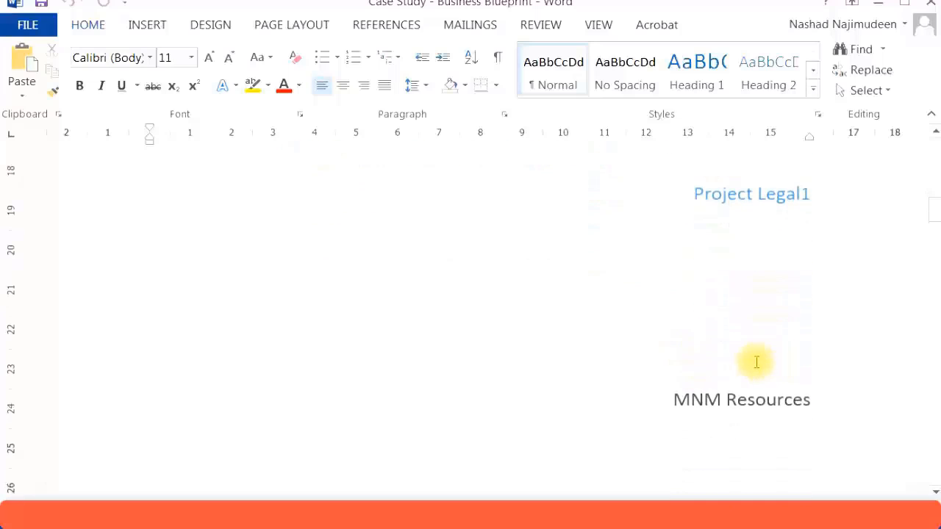
mouse_move(778, 206)
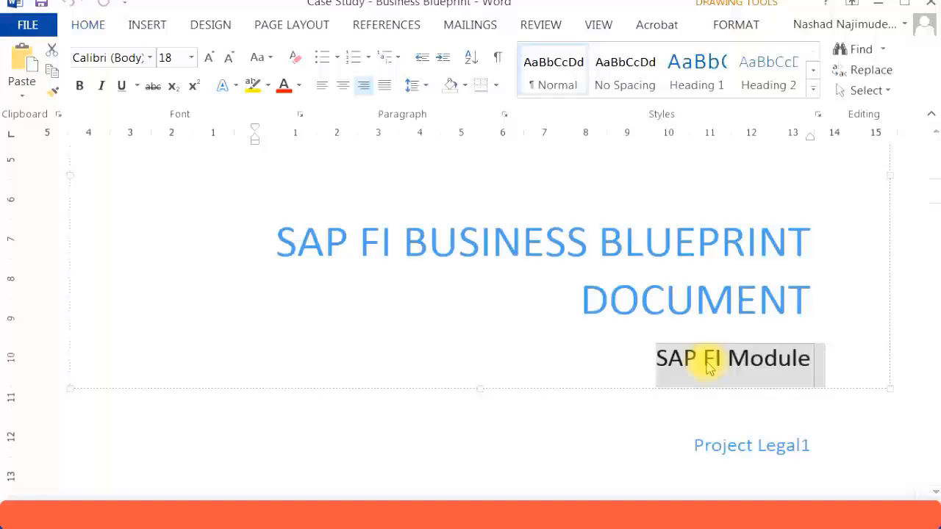
text(L2L)
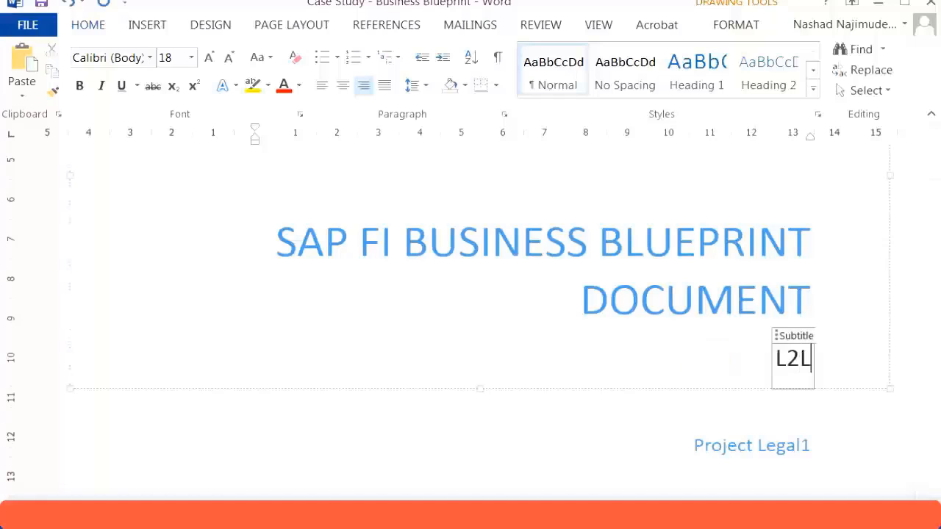
text(Associ)
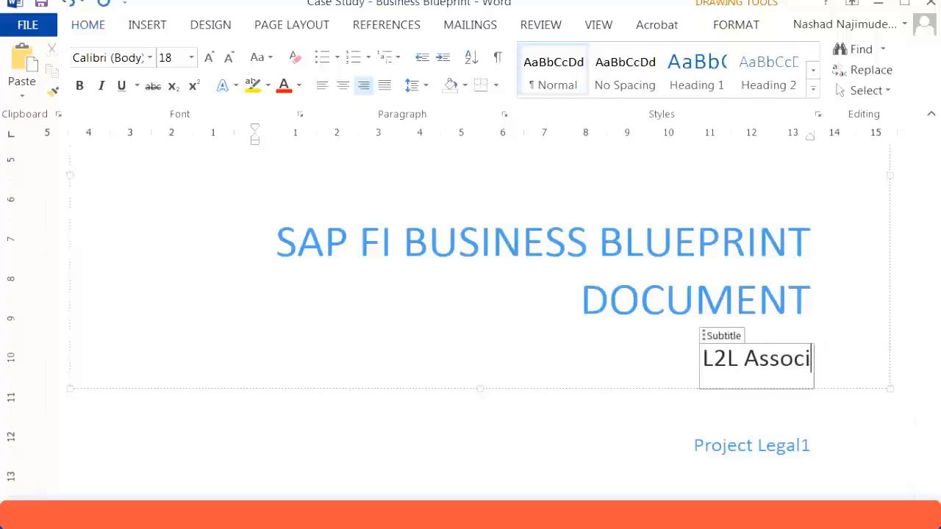
text(ates)
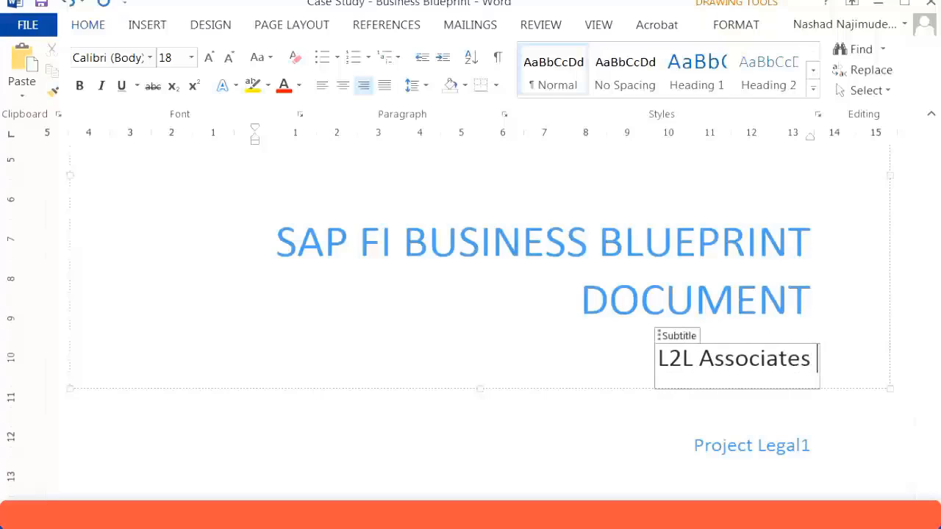
text(Pvt Ltd)
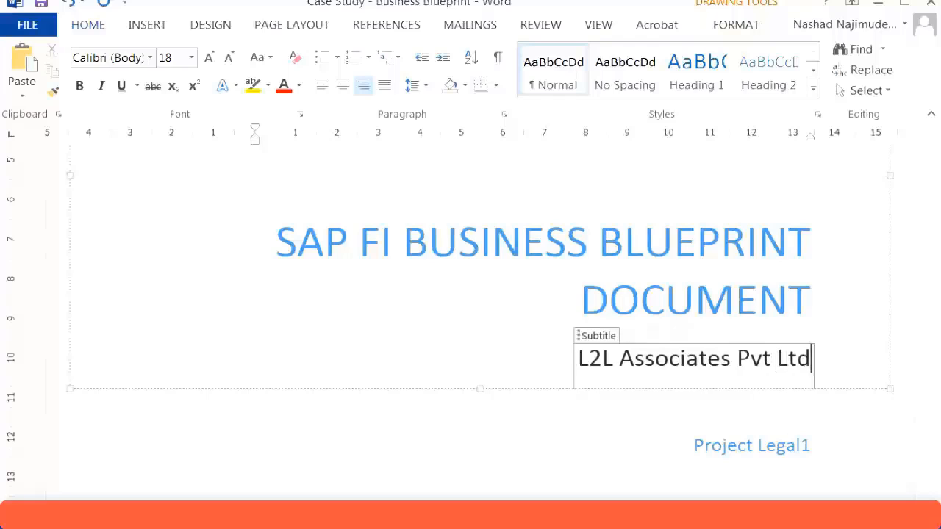
mouse_move(679, 453)
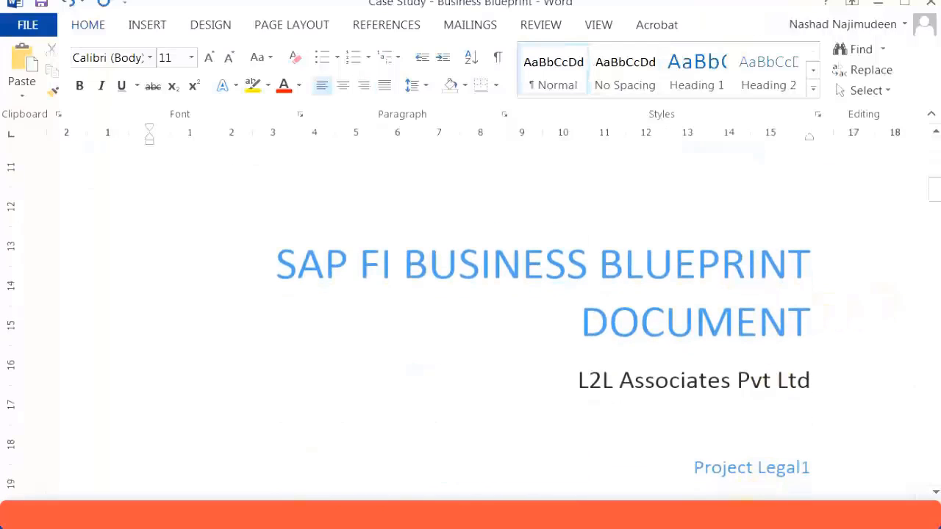
scroll(up, 3)
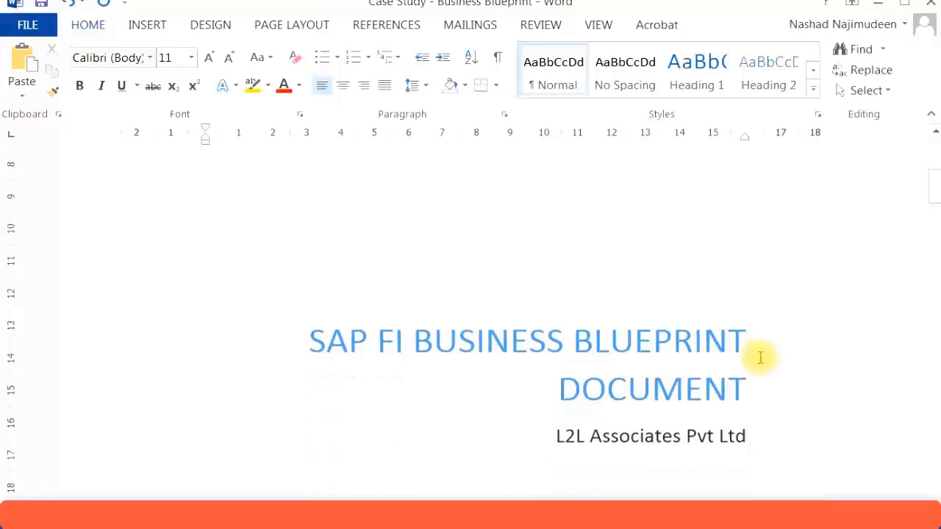